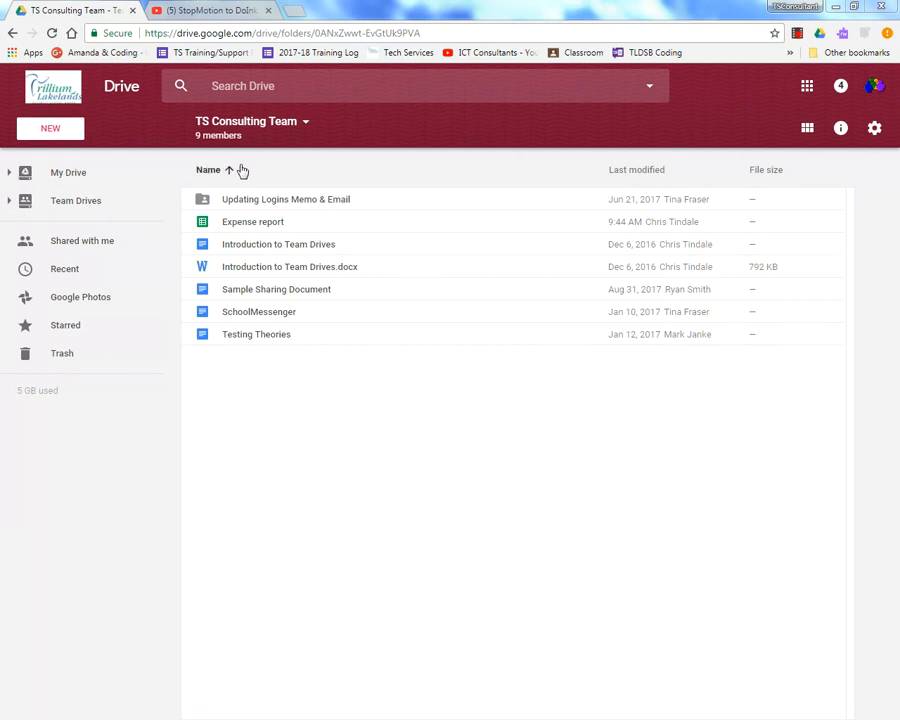
{"action": "mouse_move", "coordinate": [283, 221]}
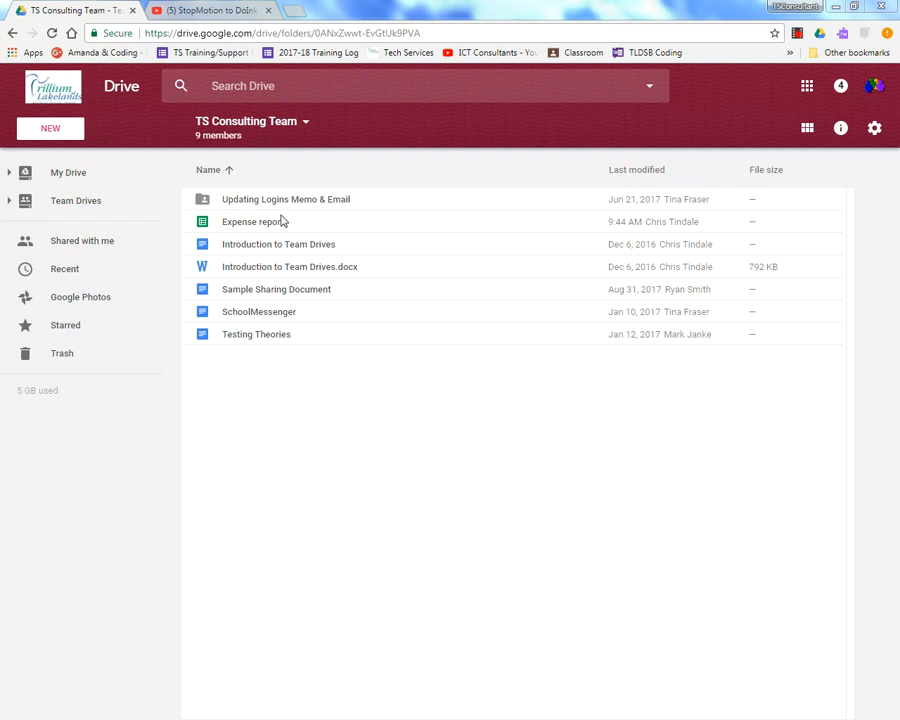
{"action": "mouse_move", "coordinate": [309, 226]}
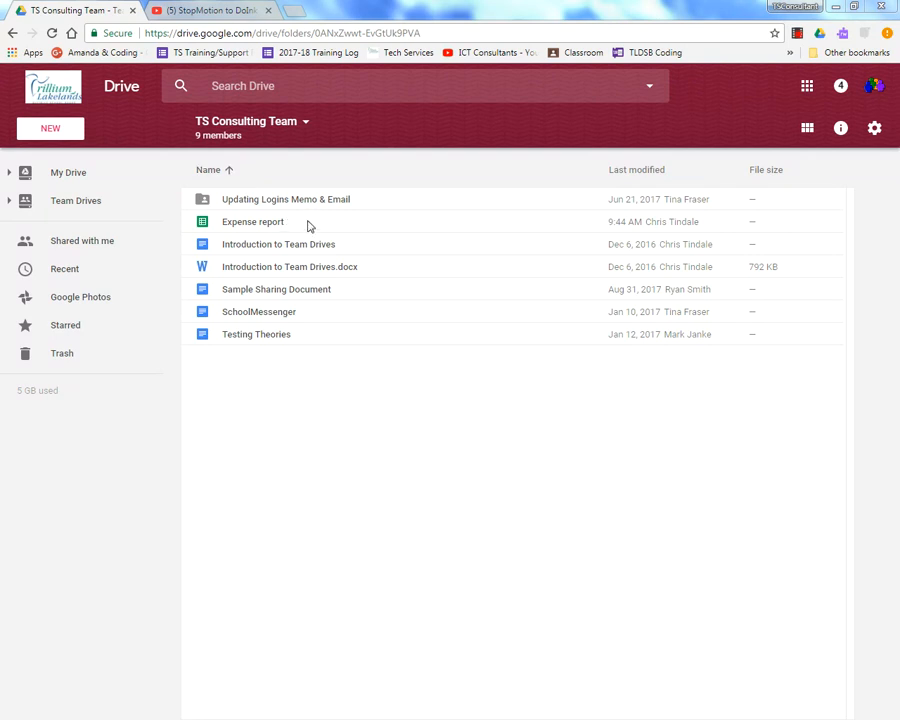
- Select the Expense report sheet in the TS Consulting Team drive
{"action": "left_click", "coordinate": [252, 221]}
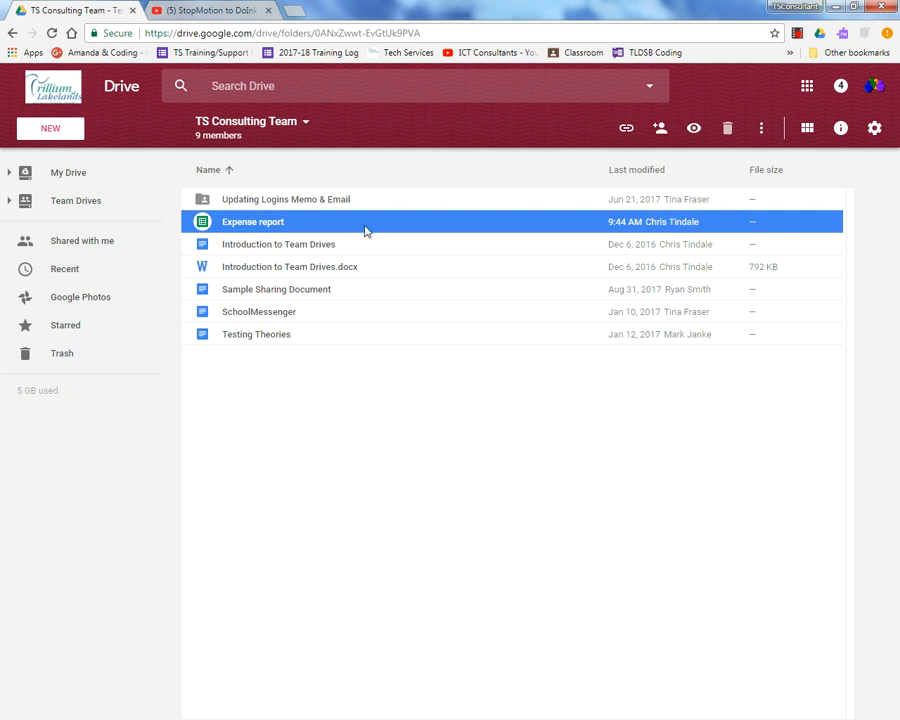
{"action": "mouse_move", "coordinate": [288, 221]}
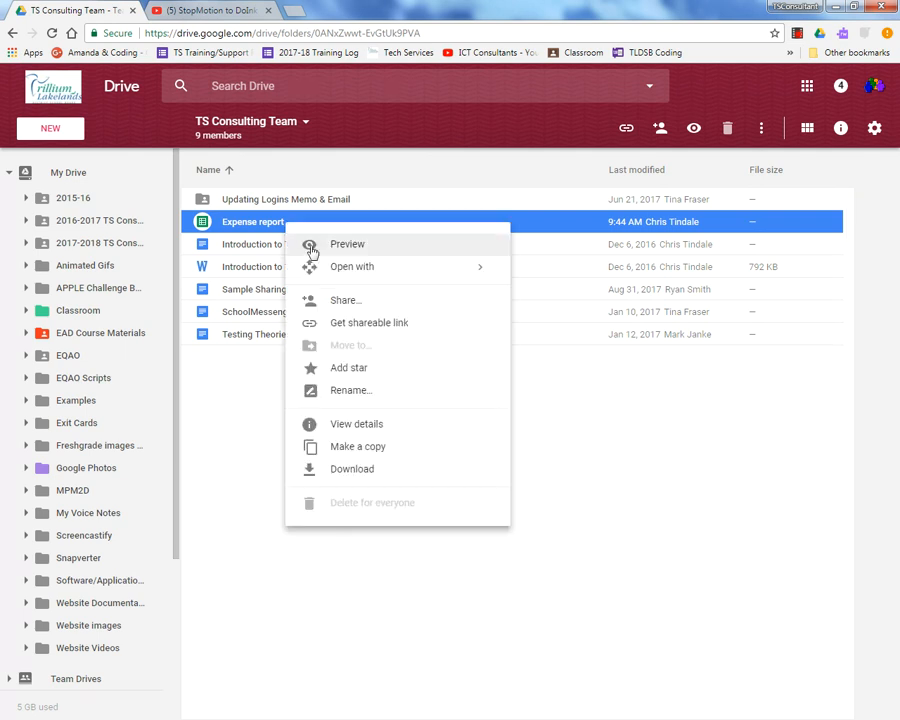
{"action": "mouse_move", "coordinate": [357, 460]}
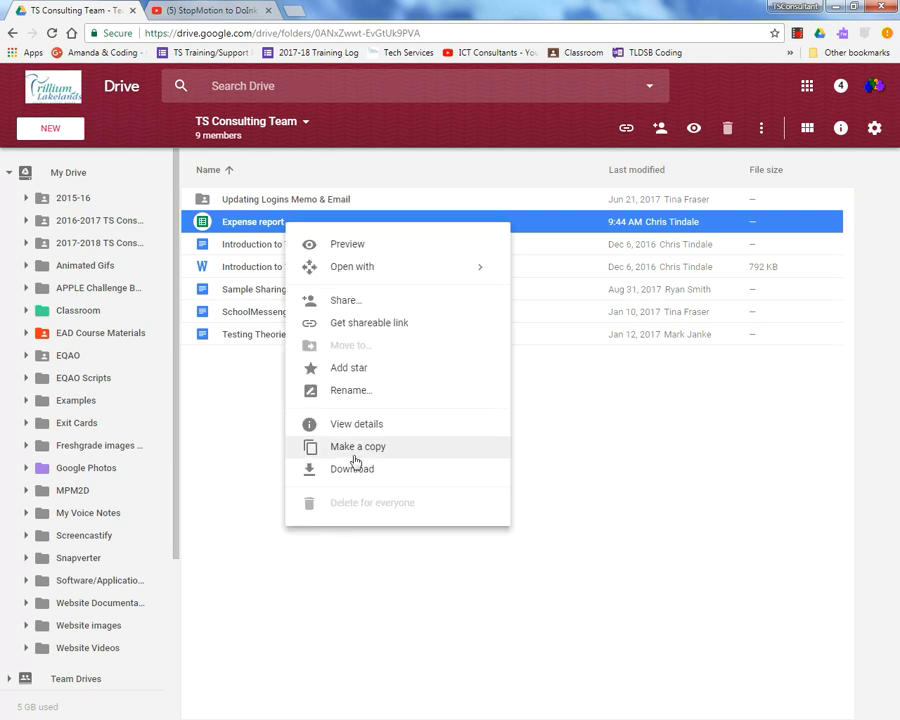
{"action": "mouse_move", "coordinate": [362, 455]}
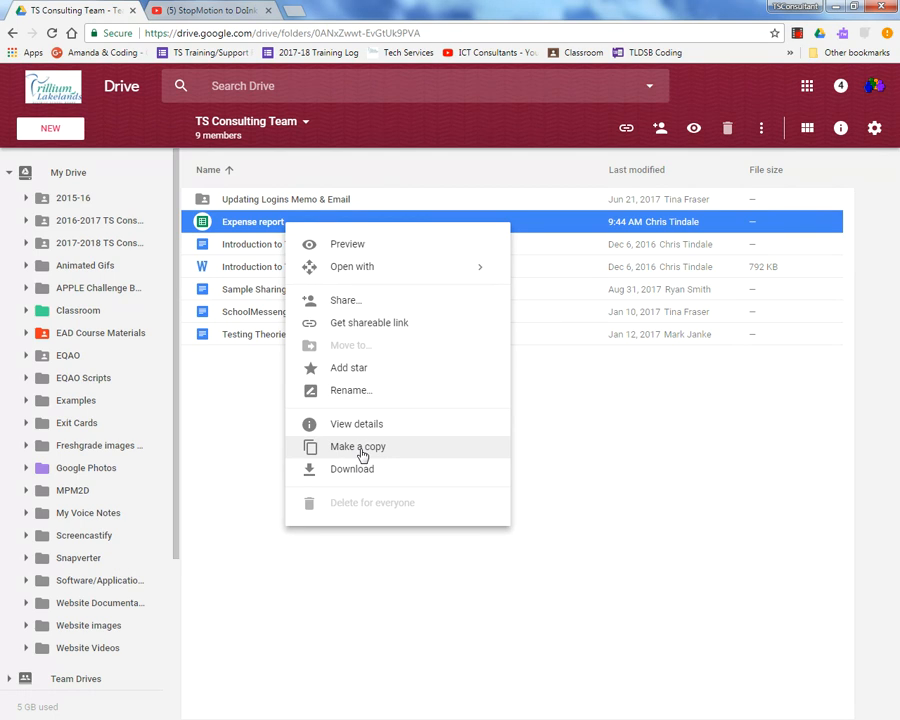
{"action": "mouse_move", "coordinate": [356, 447]}
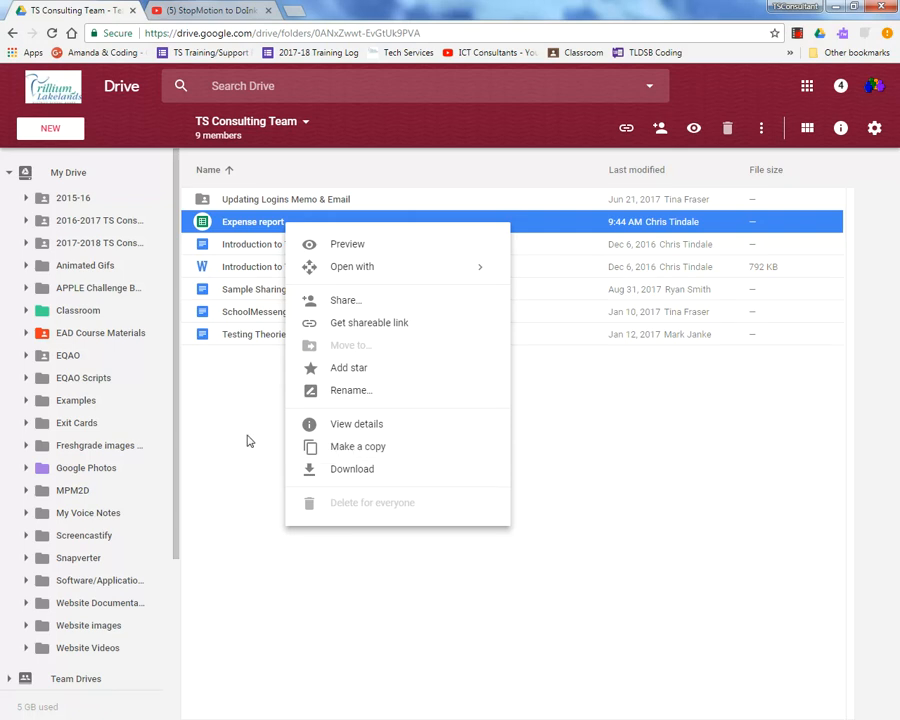
- Close the Expense report's right-click menu without choosing anything
{"action": "left_click", "coordinate": [248, 439]}
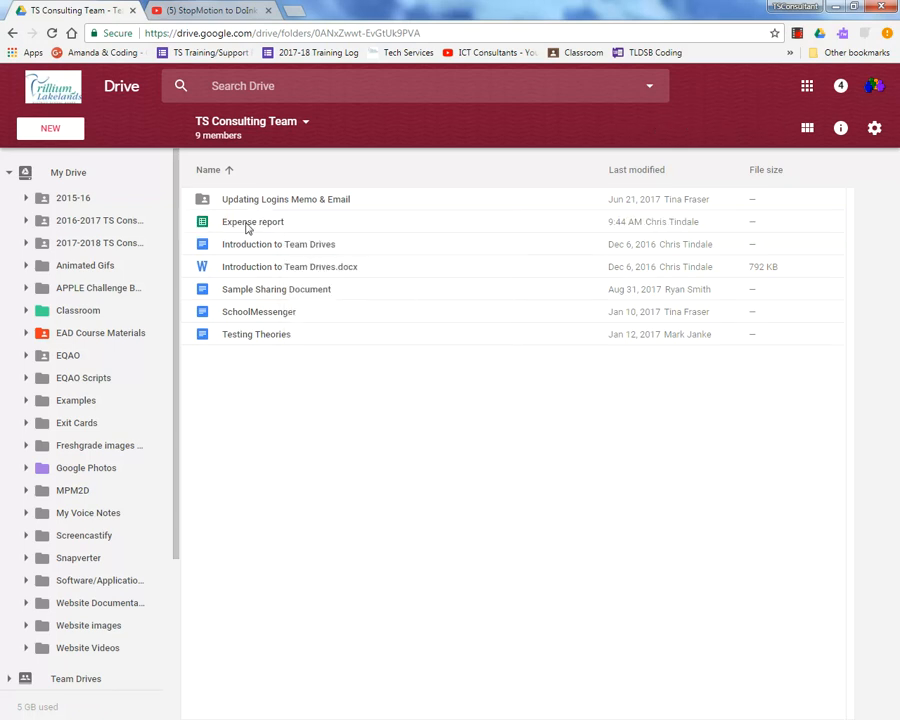
- Open Expense report from the team drive in Google Sheets
{"action": "double_click", "coordinate": [252, 221]}
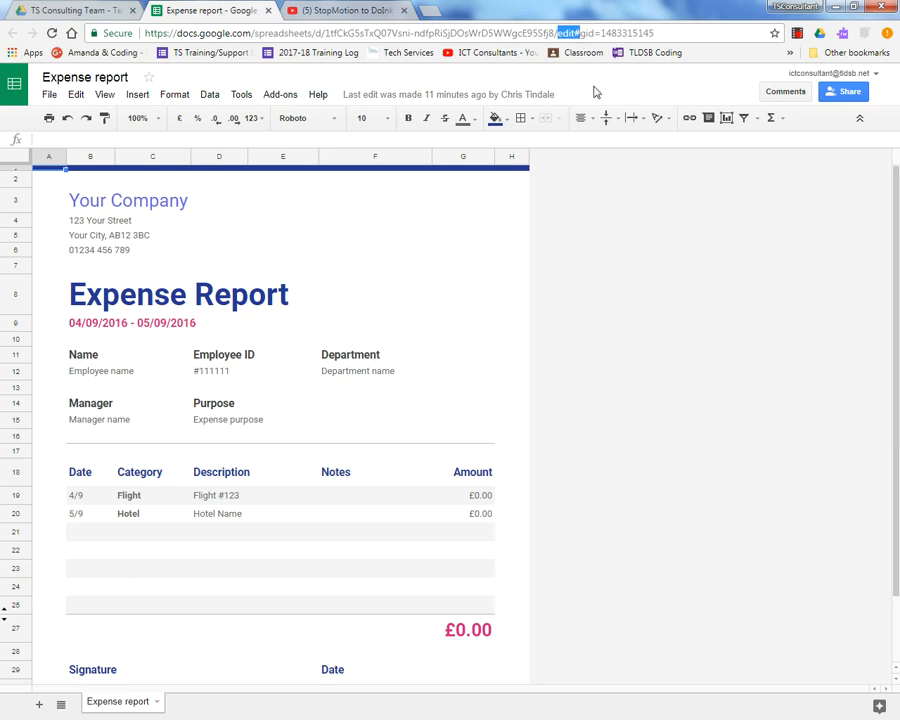
- Change the spreadsheet's web address to end in /copy and make a copy of Expense report
{"action": "left_click", "coordinate": [675, 31]}
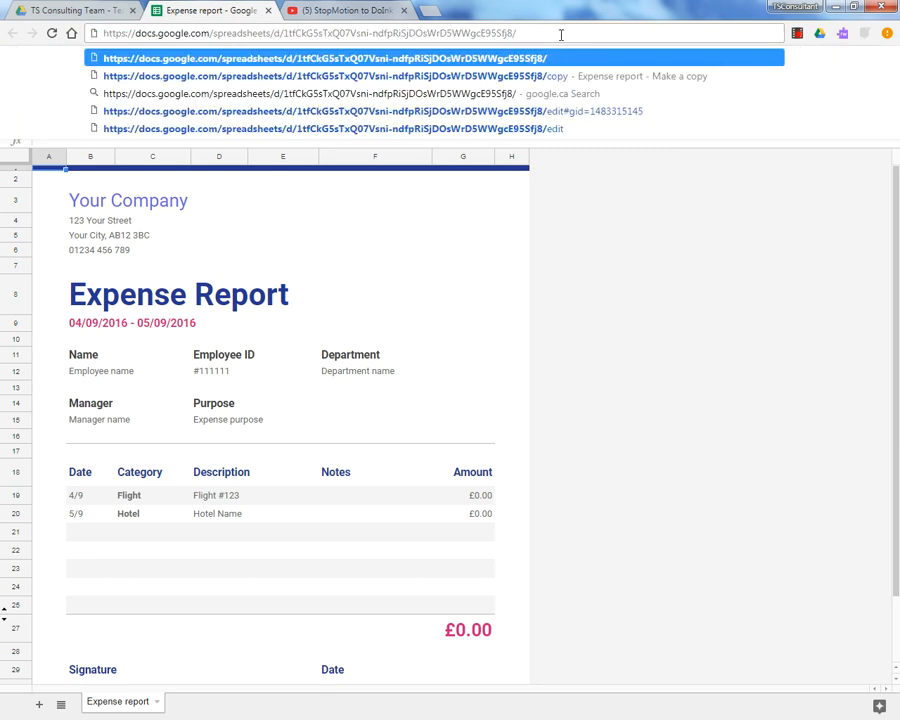
{"action": "type", "text": "/copy"}
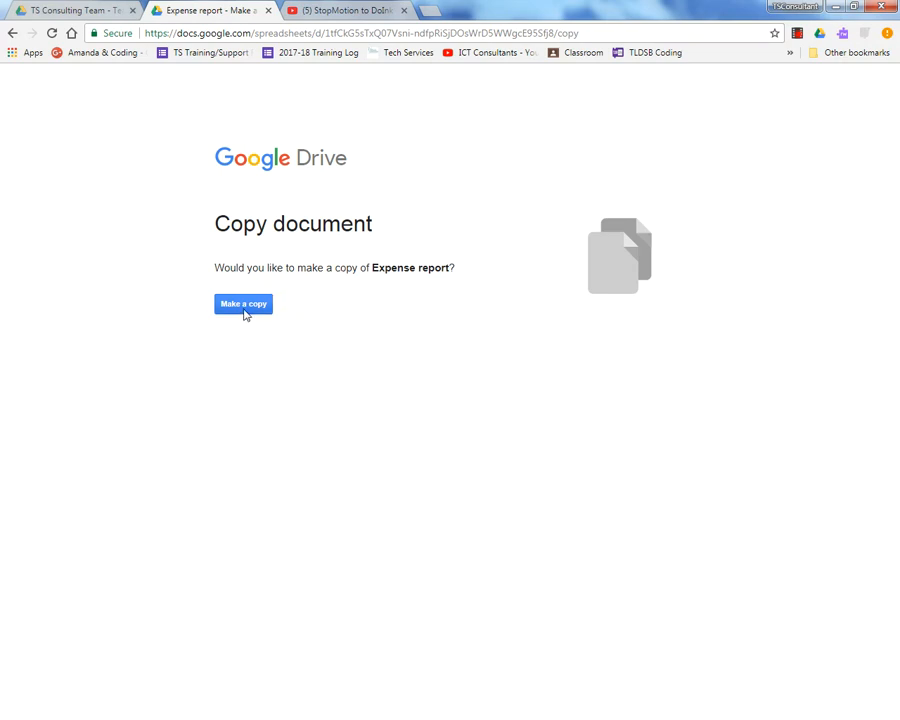
{"action": "left_click", "coordinate": [243, 304]}
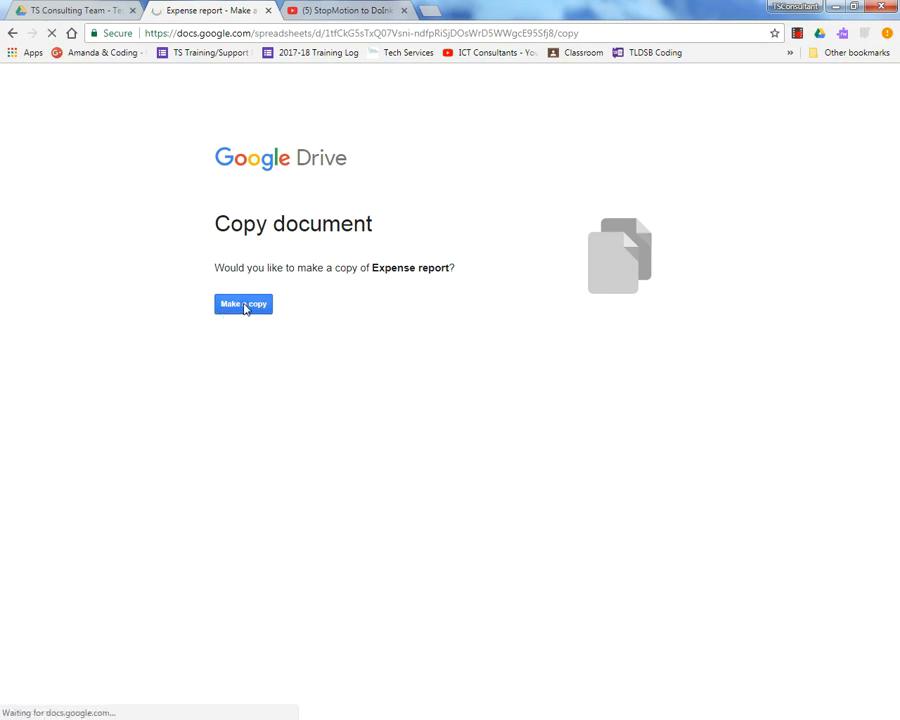
- Confirm the copy and start renaming Copy of Expense report from its title
{"action": "left_click", "coordinate": [242, 303]}
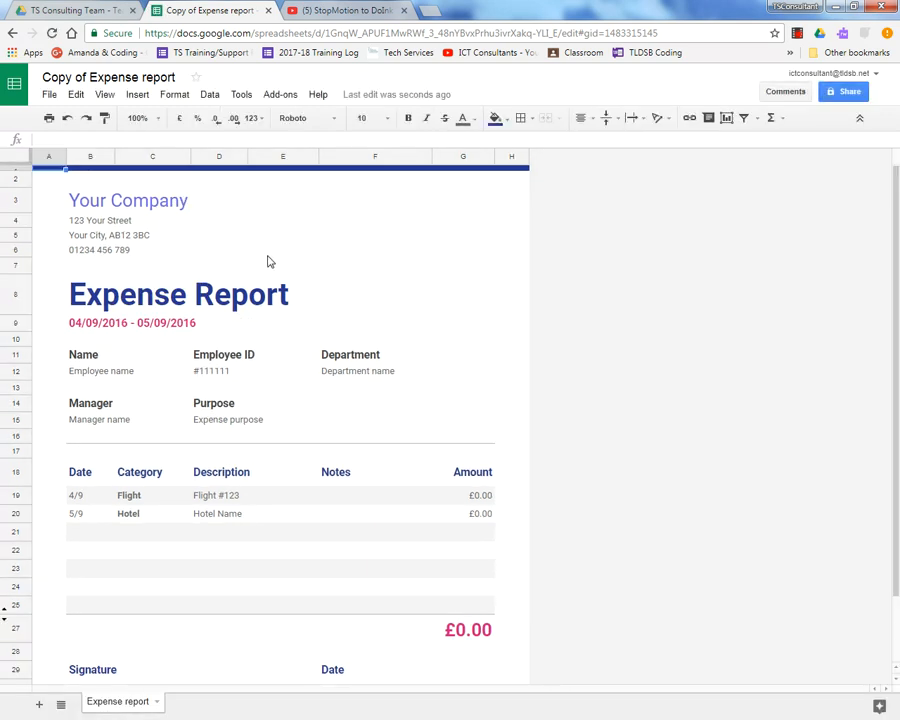
{"action": "left_click", "coordinate": [110, 78]}
{"action": "type", "text": "hris"}
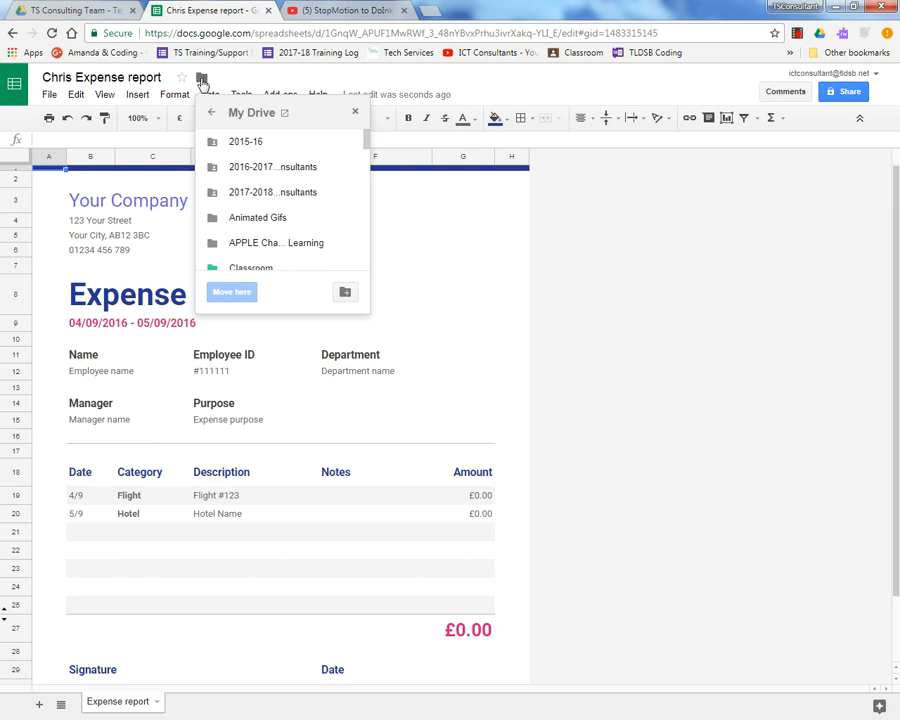
{"action": "mouse_move", "coordinate": [283, 213]}
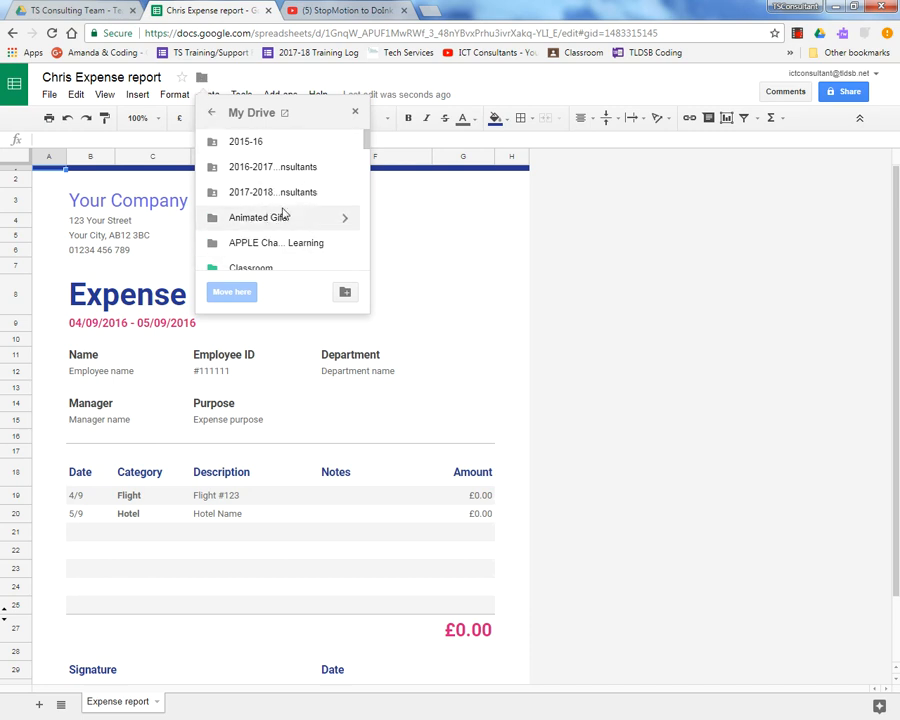
{"action": "mouse_move", "coordinate": [280, 217]}
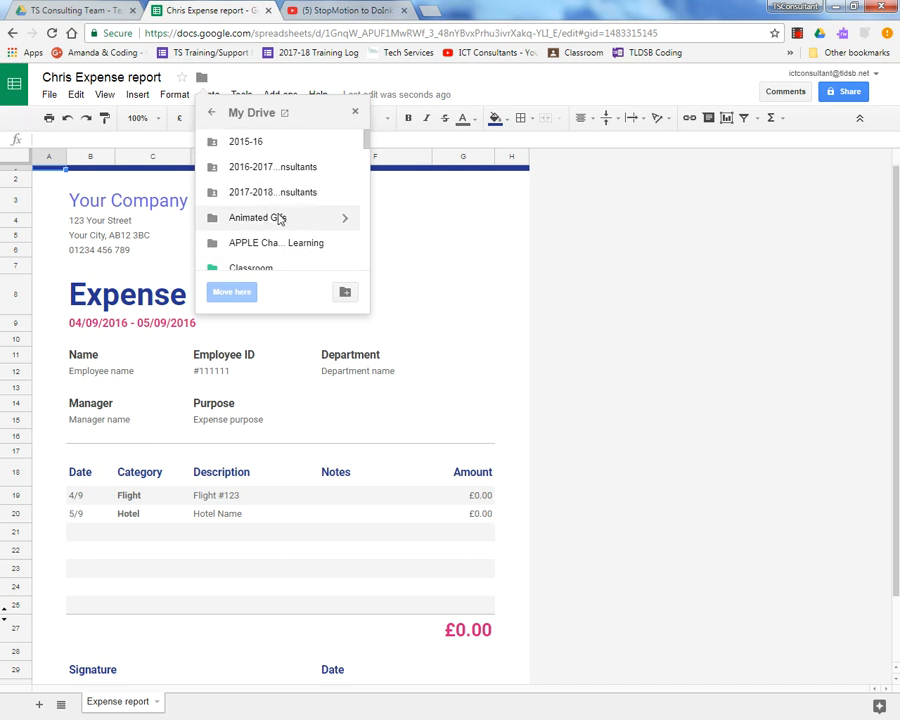
{"action": "mouse_move", "coordinate": [263, 120]}
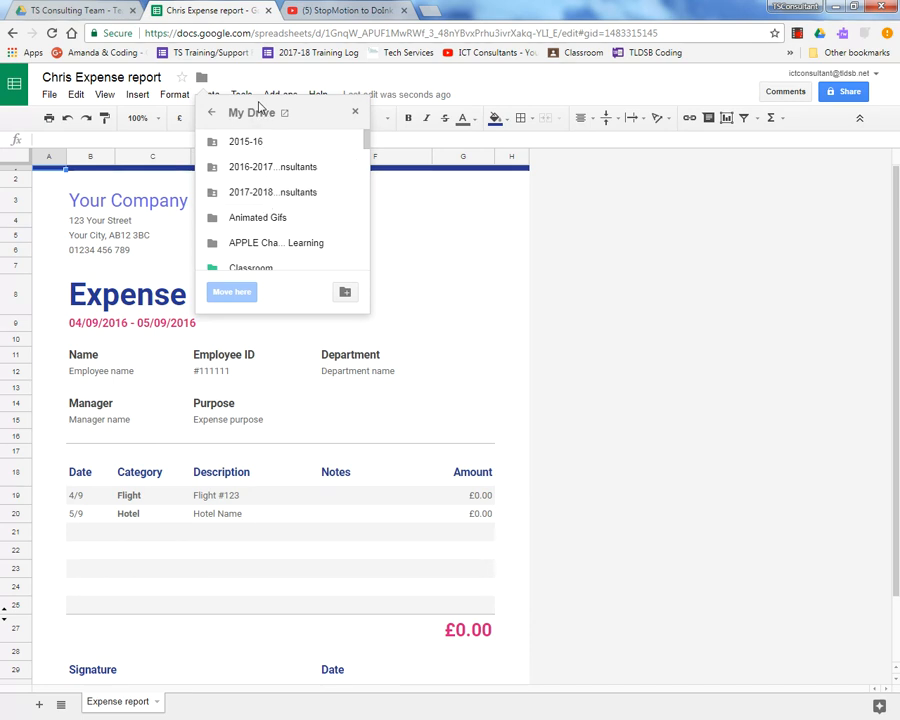
{"action": "mouse_move", "coordinate": [270, 114]}
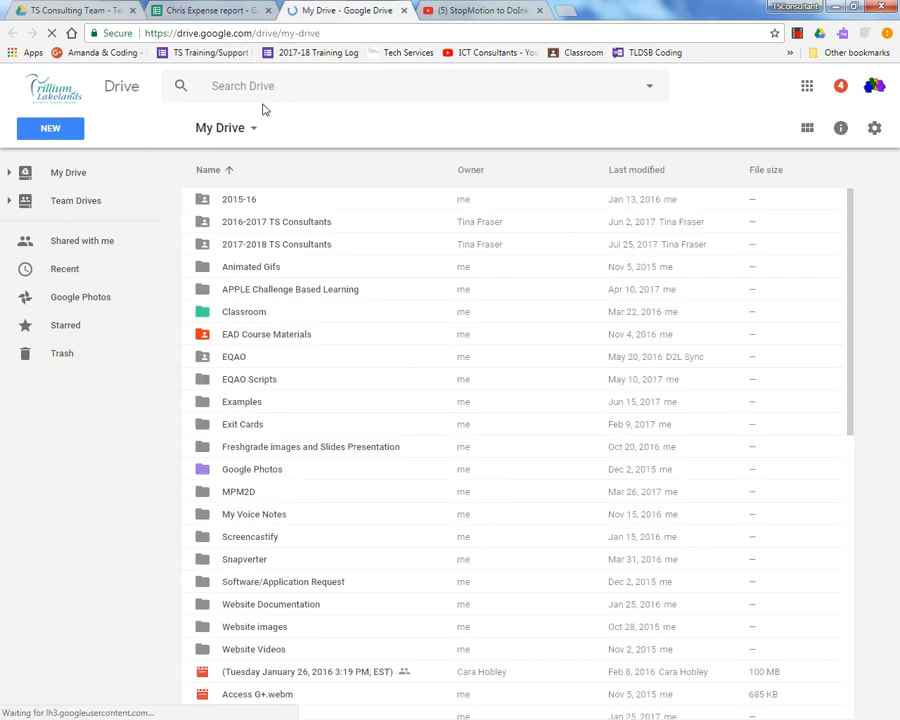
- Open Chris Expense report from My Drive, then return to the TS Consulting Team drive
{"action": "scroll", "scroll_direction": "down", "scroll_amount": 3}
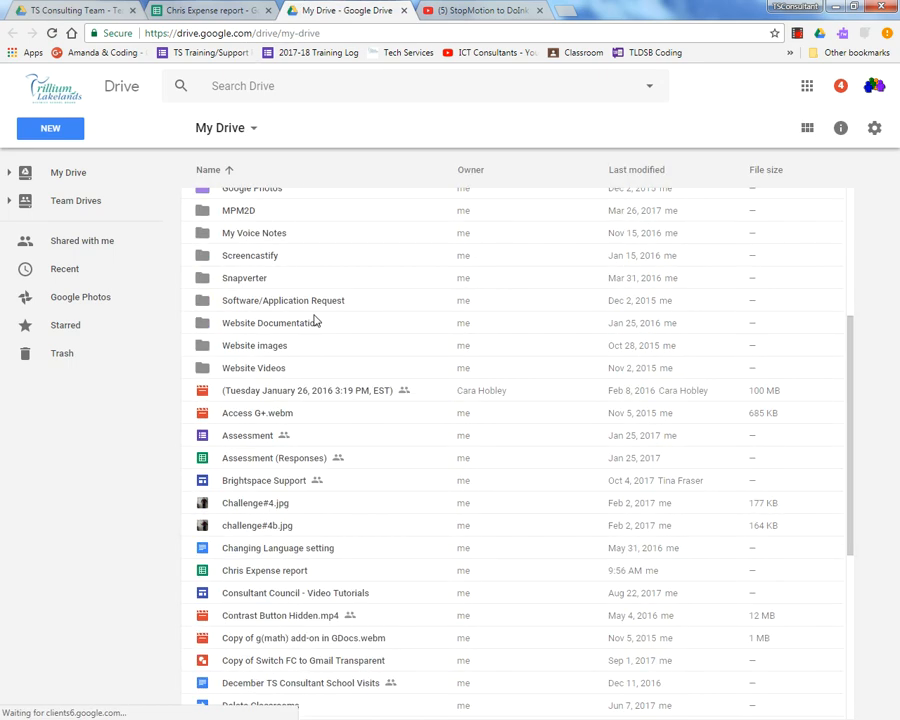
{"action": "left_click", "coordinate": [264, 570]}
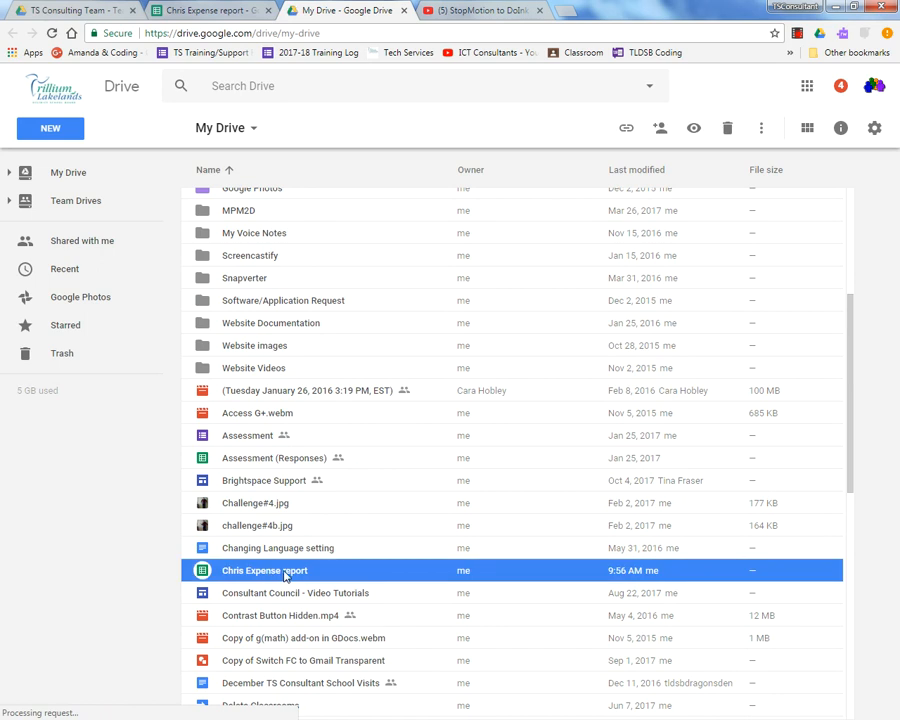
{"action": "scroll", "scroll_direction": "down", "scroll_amount": 3}
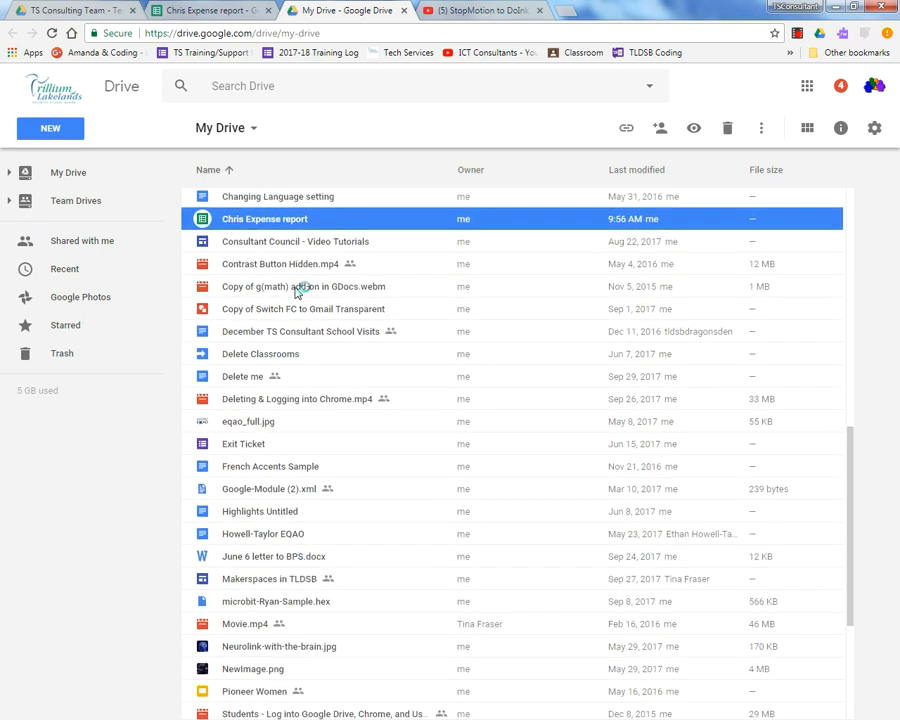
{"action": "double_click", "coordinate": [264, 218]}
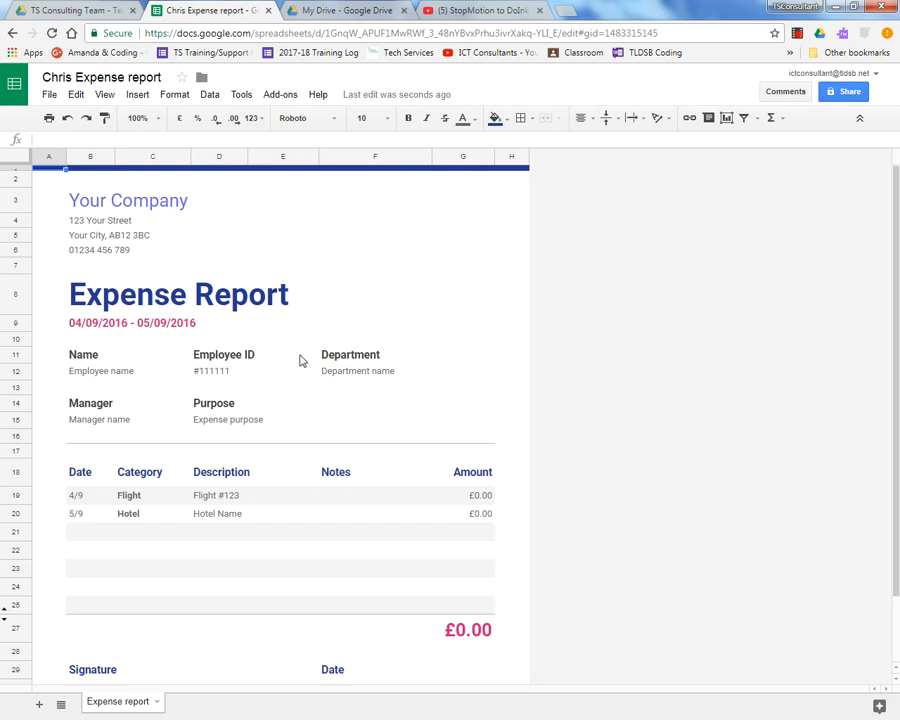
{"action": "left_click", "coordinate": [70, 17]}
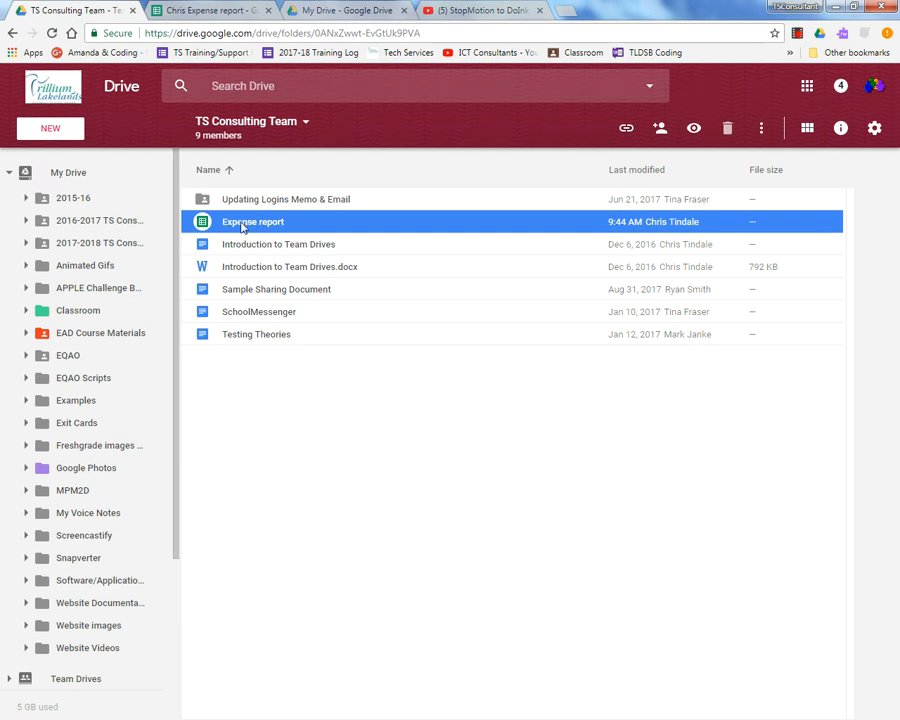
- Bring Chris Expense report back up to check it is private to only me
{"action": "double_click", "coordinate": [252, 221]}
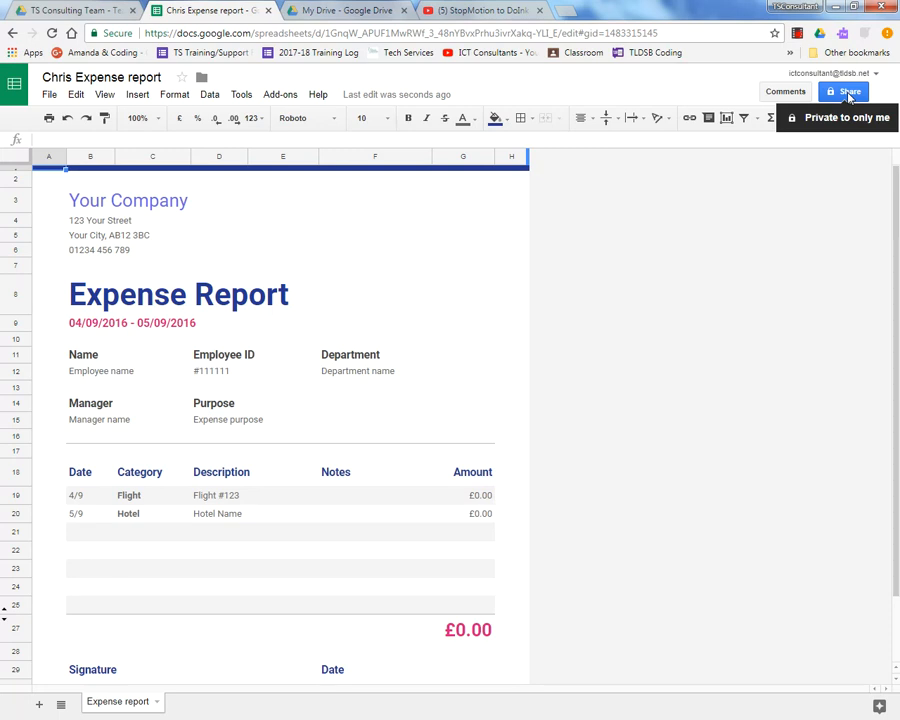
{"action": "mouse_move", "coordinate": [65, 14]}
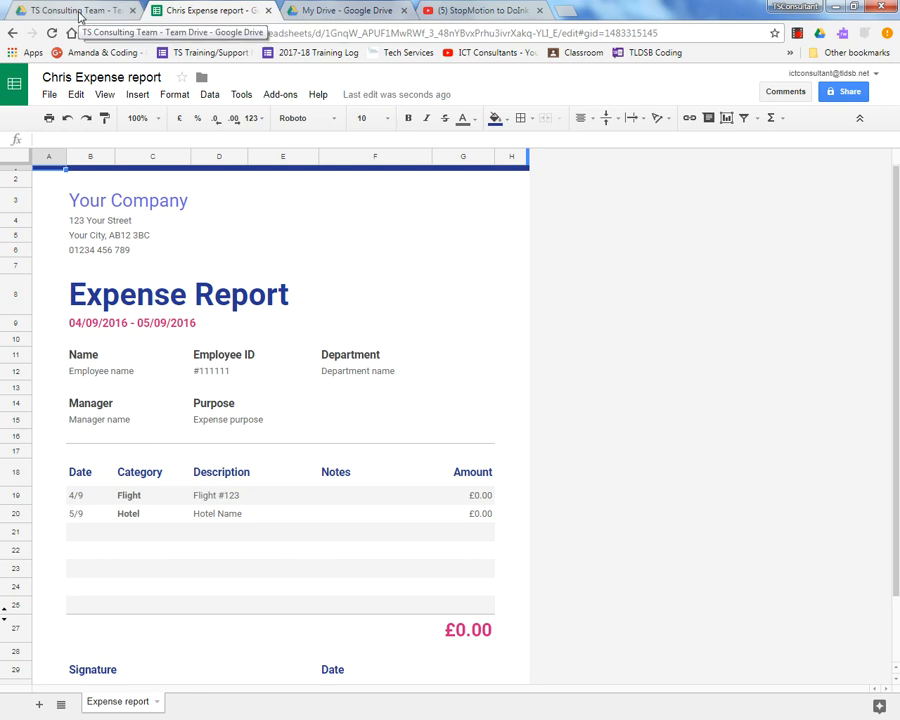
- Make a copy of the team drive's Expense report from its right-click menu
{"action": "left_click", "coordinate": [70, 17]}
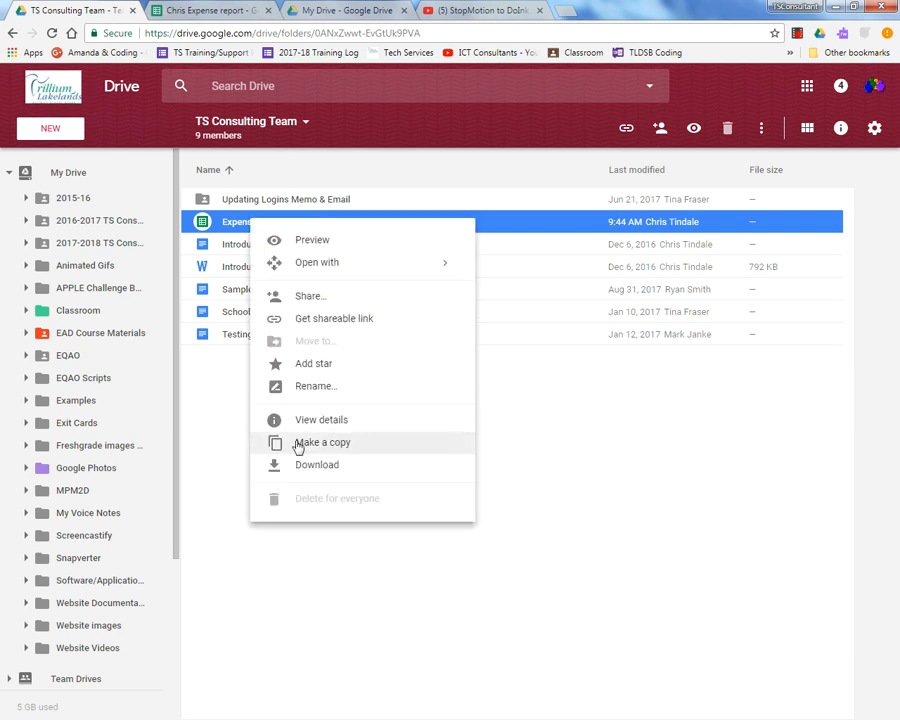
{"action": "left_click", "coordinate": [322, 442]}
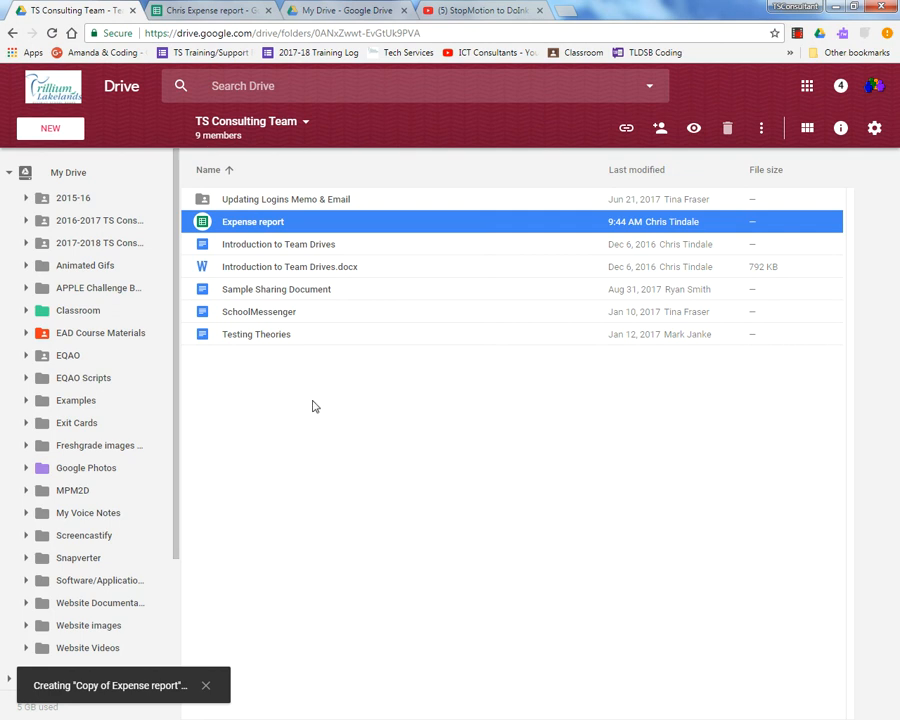
{"action": "mouse_move", "coordinate": [309, 395]}
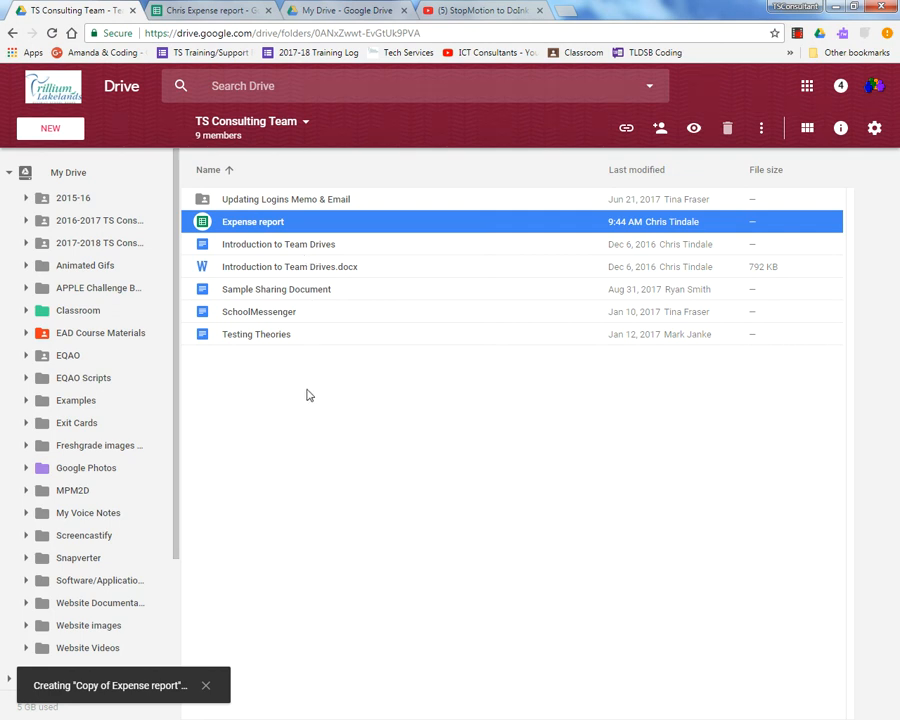